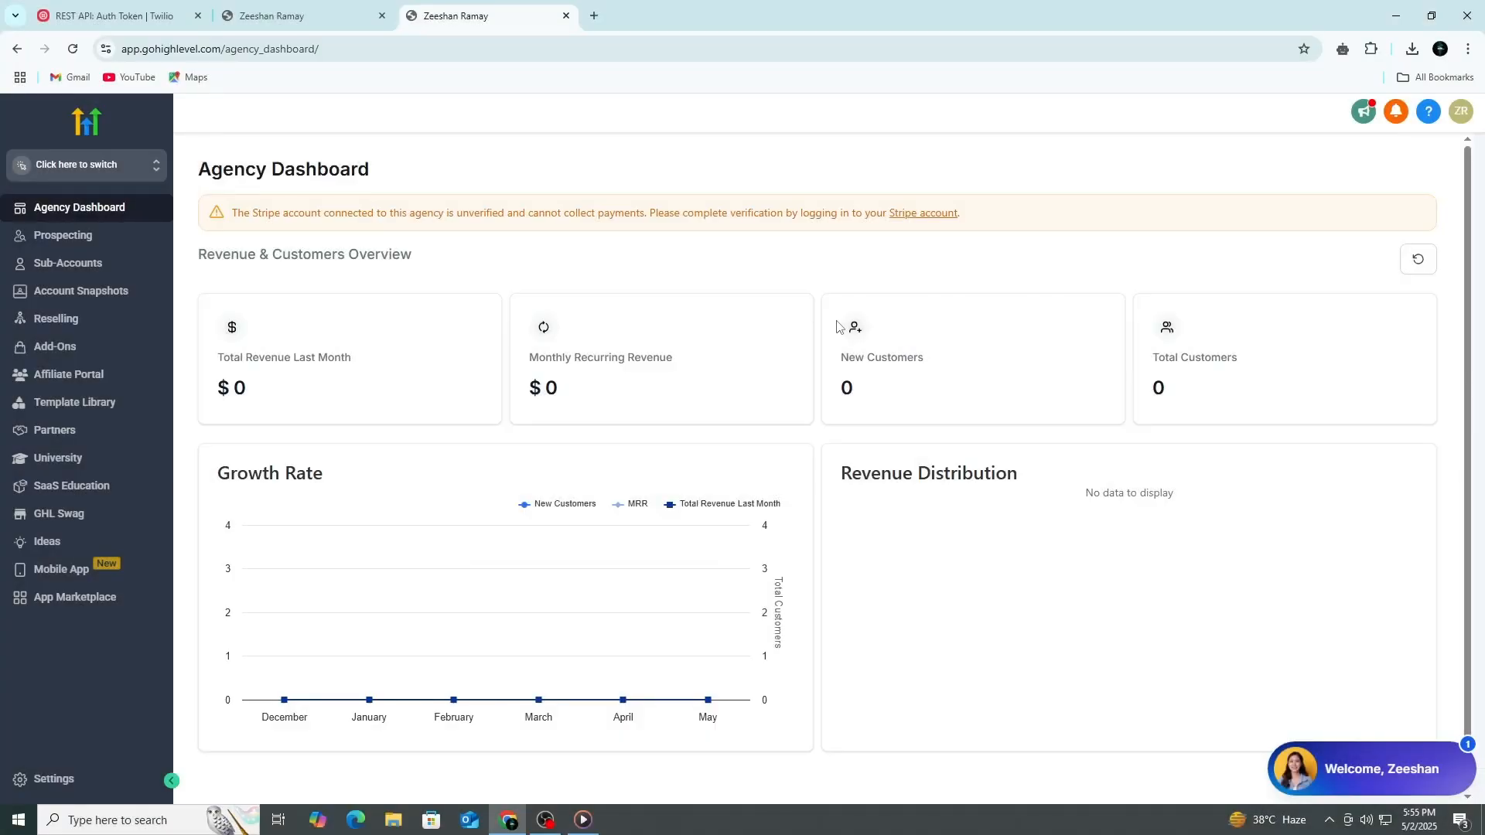
{"action": "mouse_move", "coordinate": [840, 311]}
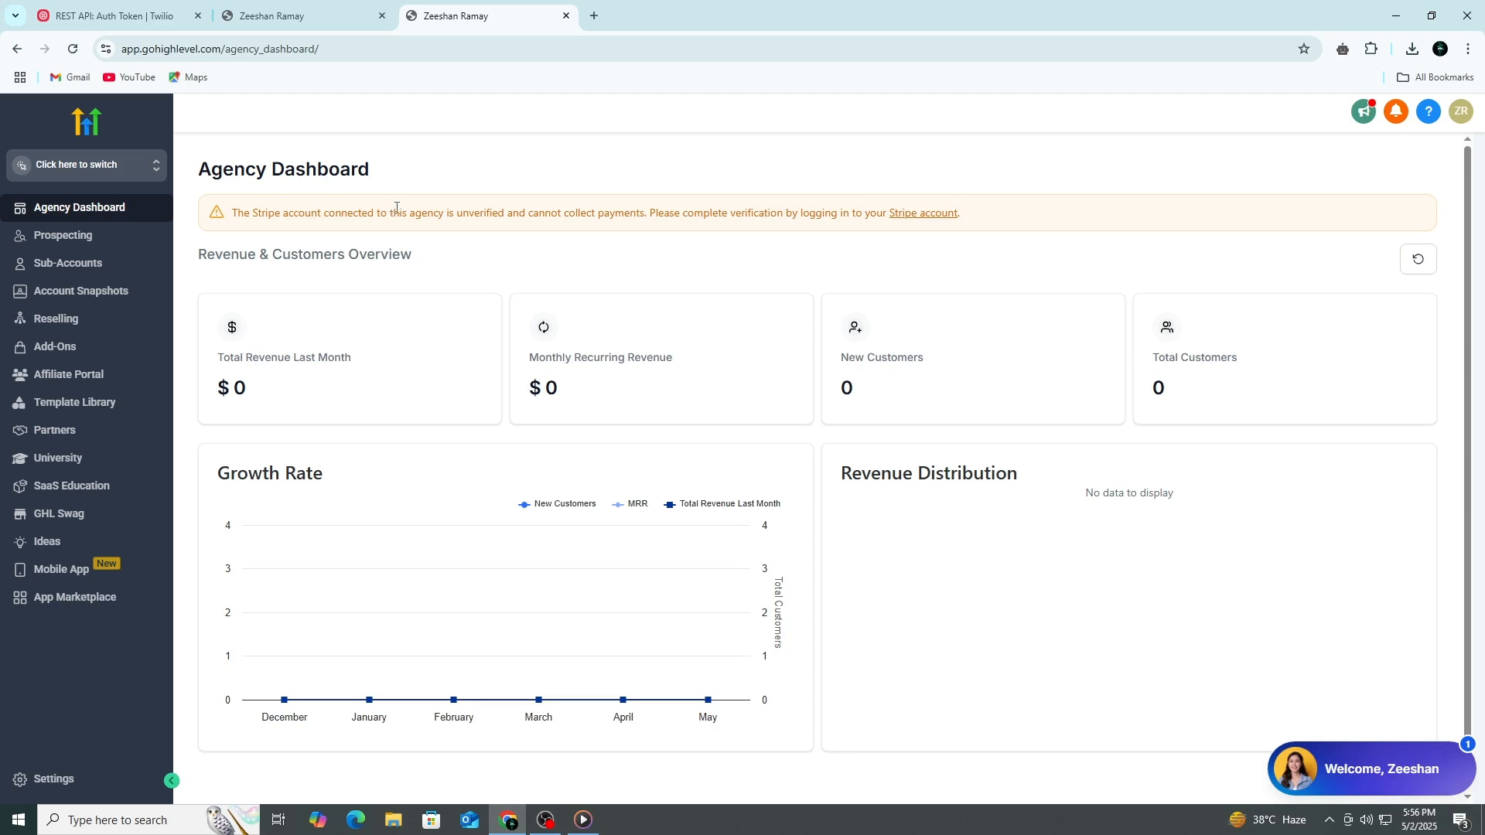
{"action": "mouse_move", "coordinate": [397, 208]}
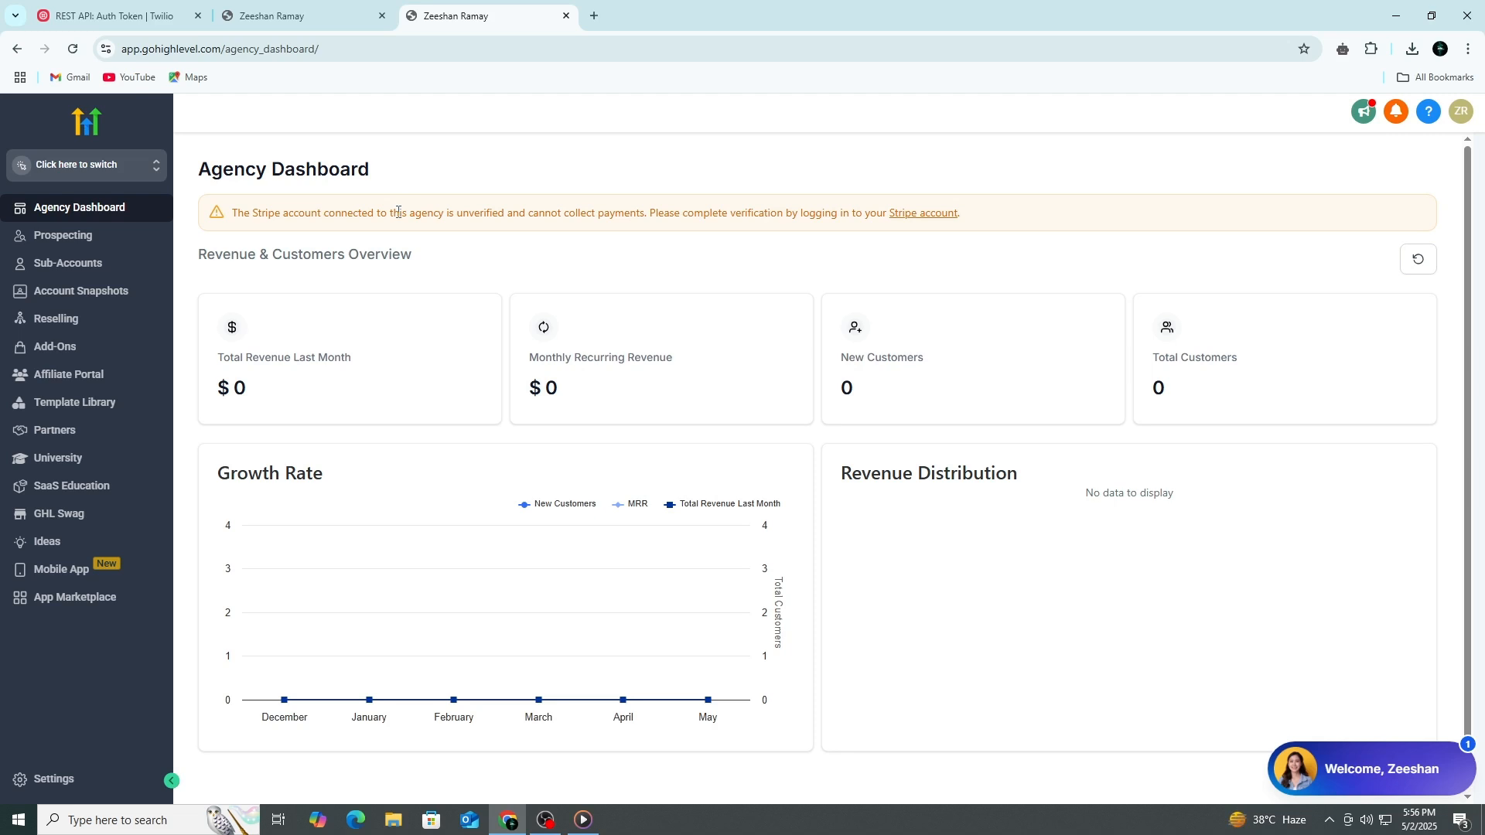
{"action": "mouse_move", "coordinate": [389, 232]}
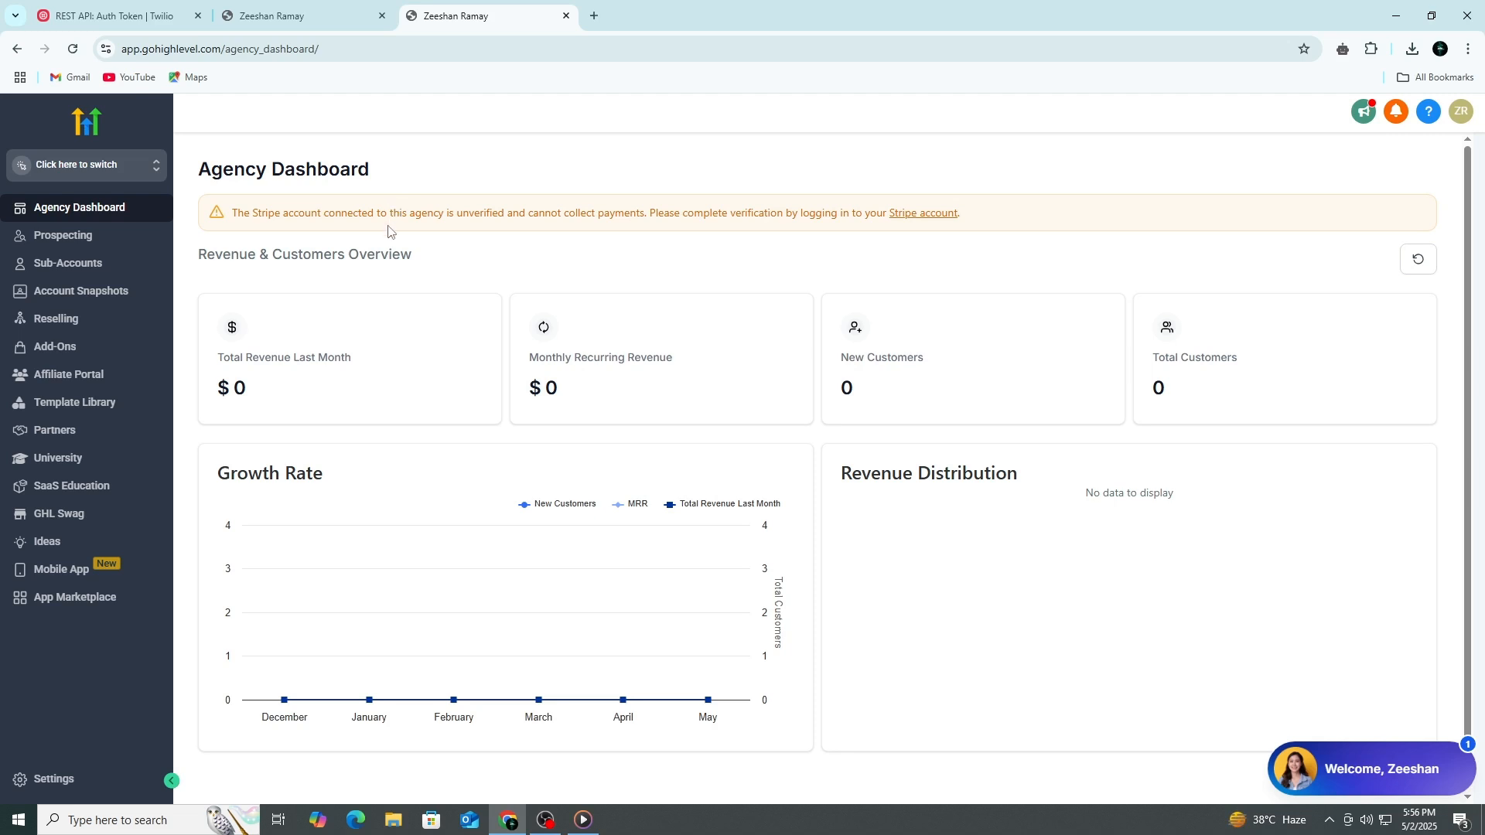
{"action": "mouse_move", "coordinate": [391, 252]}
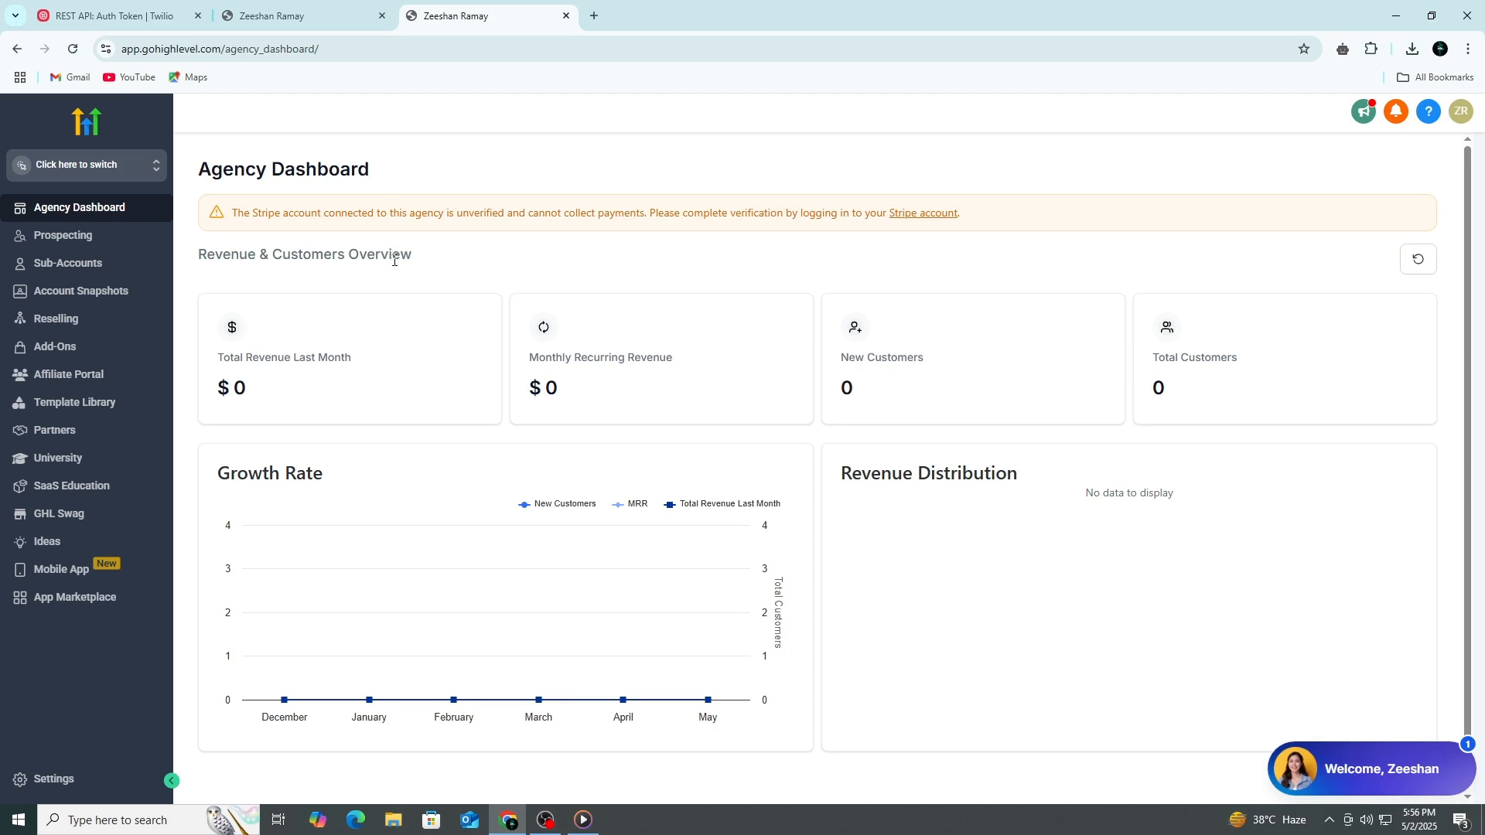
{"action": "mouse_move", "coordinate": [397, 274]}
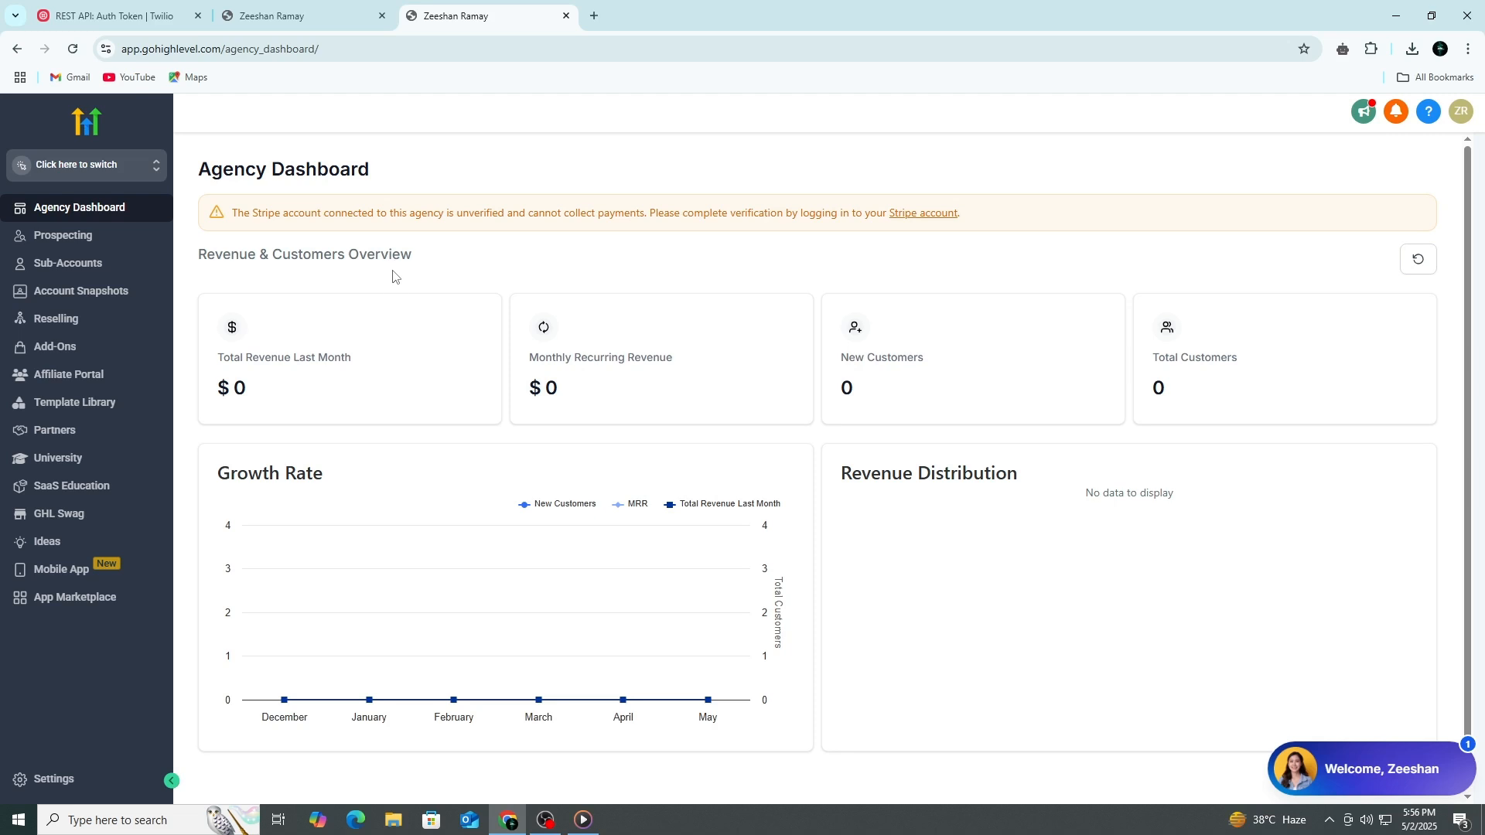
{"action": "mouse_move", "coordinate": [391, 282]}
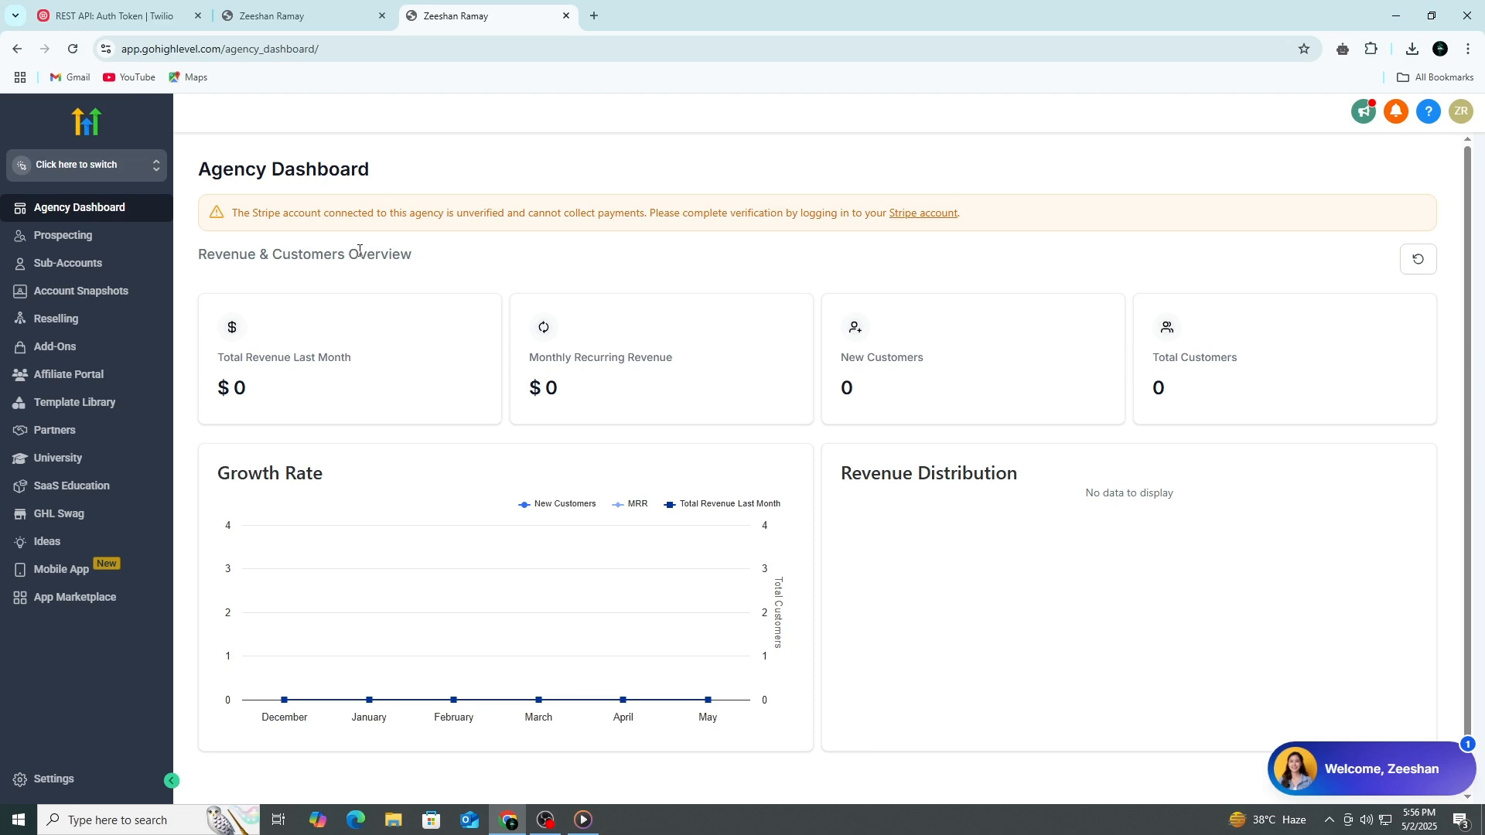
{"action": "mouse_move", "coordinate": [354, 296]}
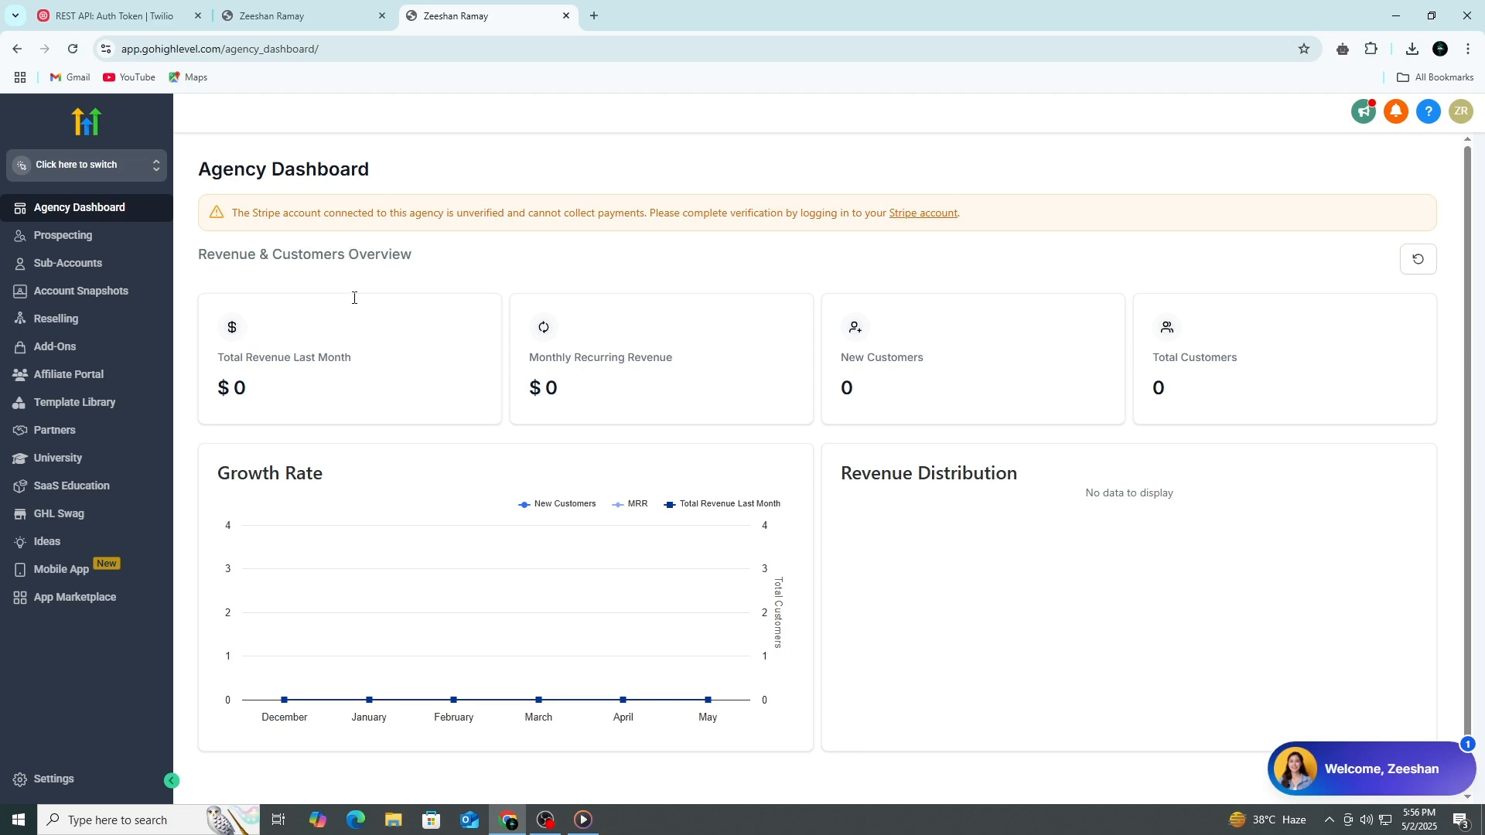
{"action": "mouse_move", "coordinate": [465, 392]}
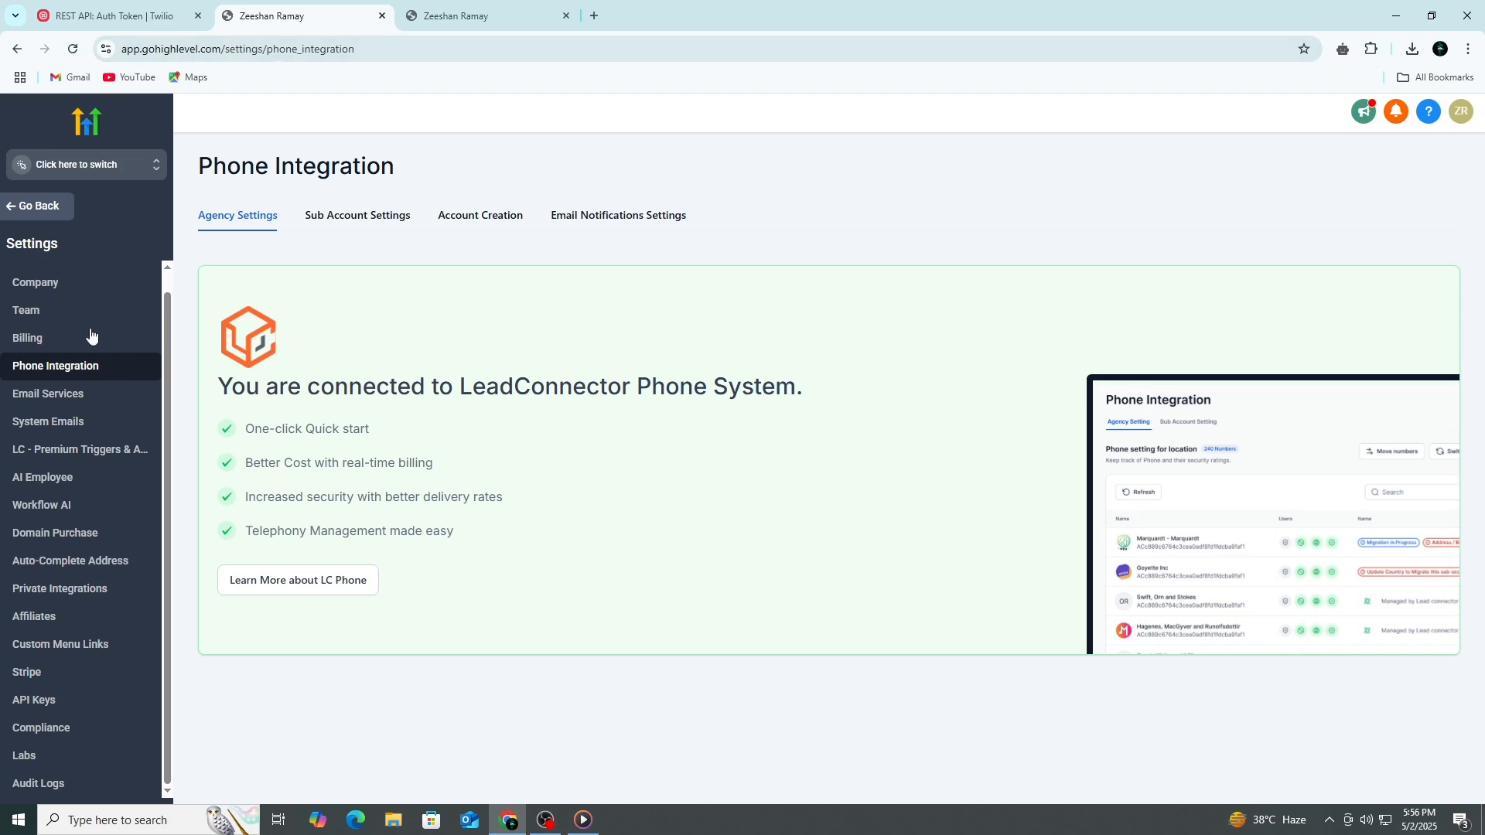
{"action": "mouse_move", "coordinate": [35, 367]}
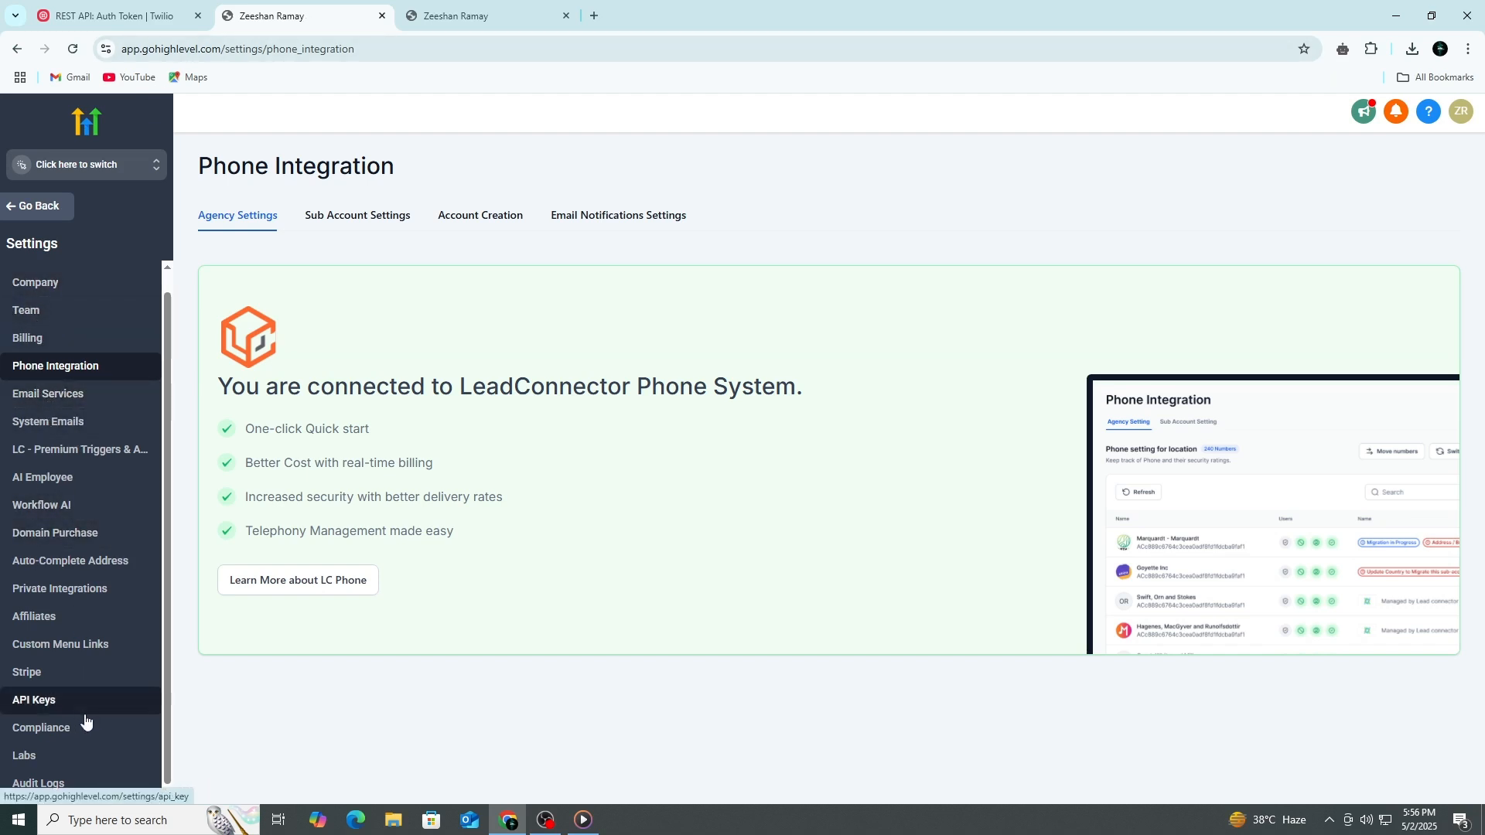
{"action": "mouse_move", "coordinate": [173, 727]}
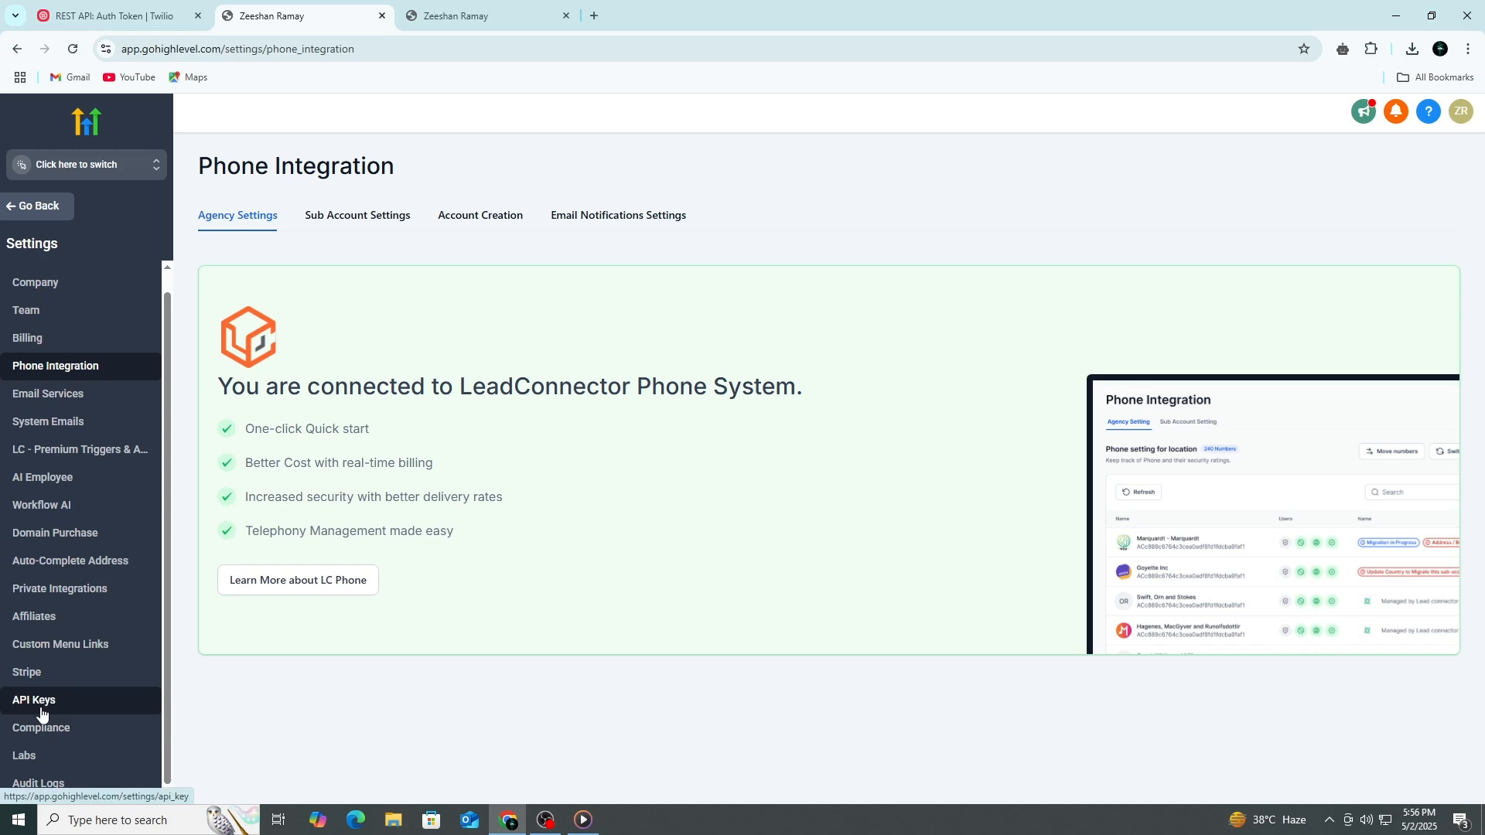
View the API Keys page (Agency keys need Pro Plan), then switch to the Twilio docs tab.
{"action": "left_click", "coordinate": [34, 699]}
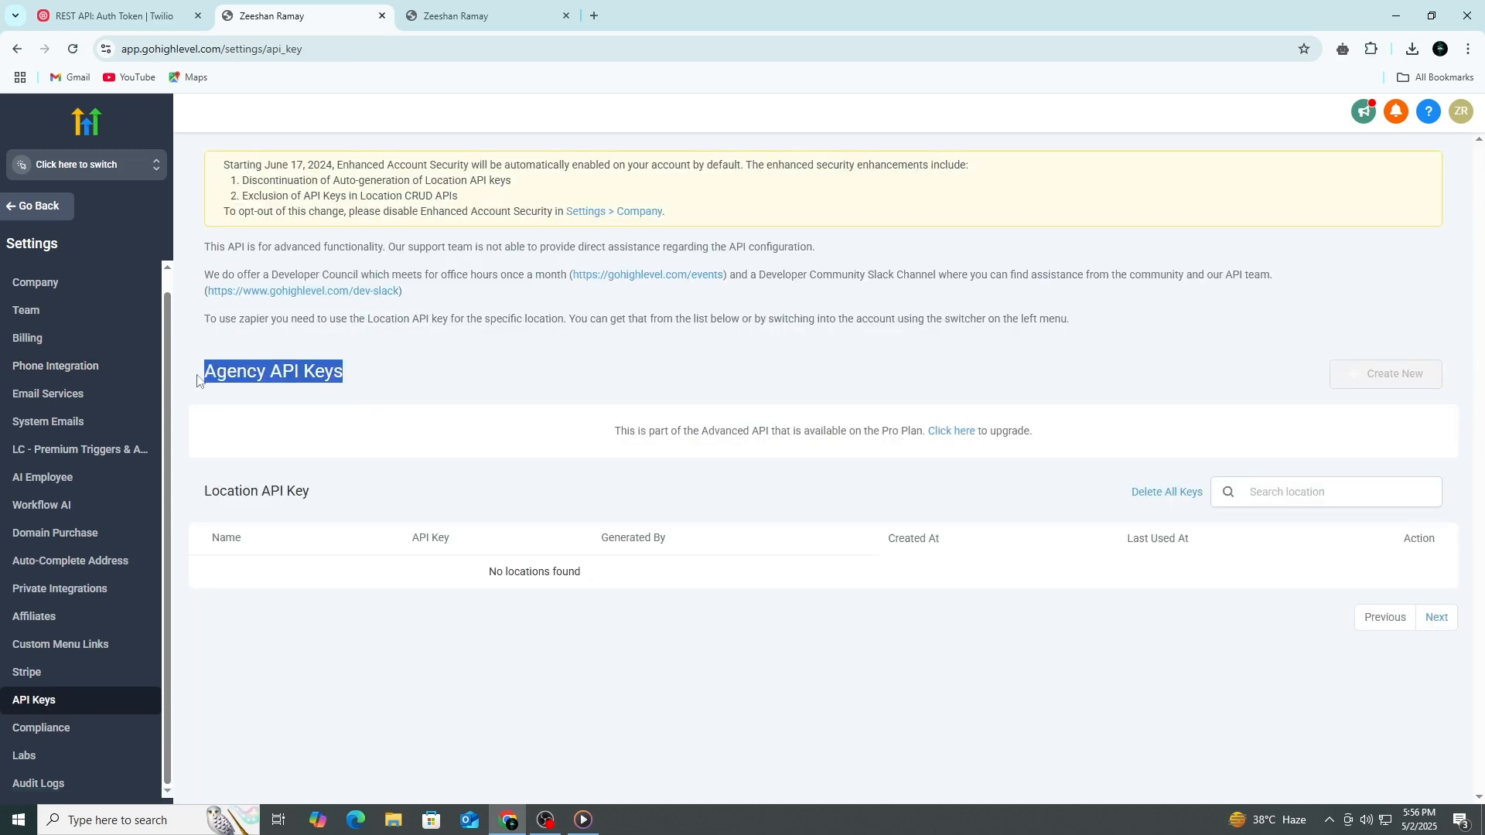
{"action": "mouse_move", "coordinate": [190, 408]}
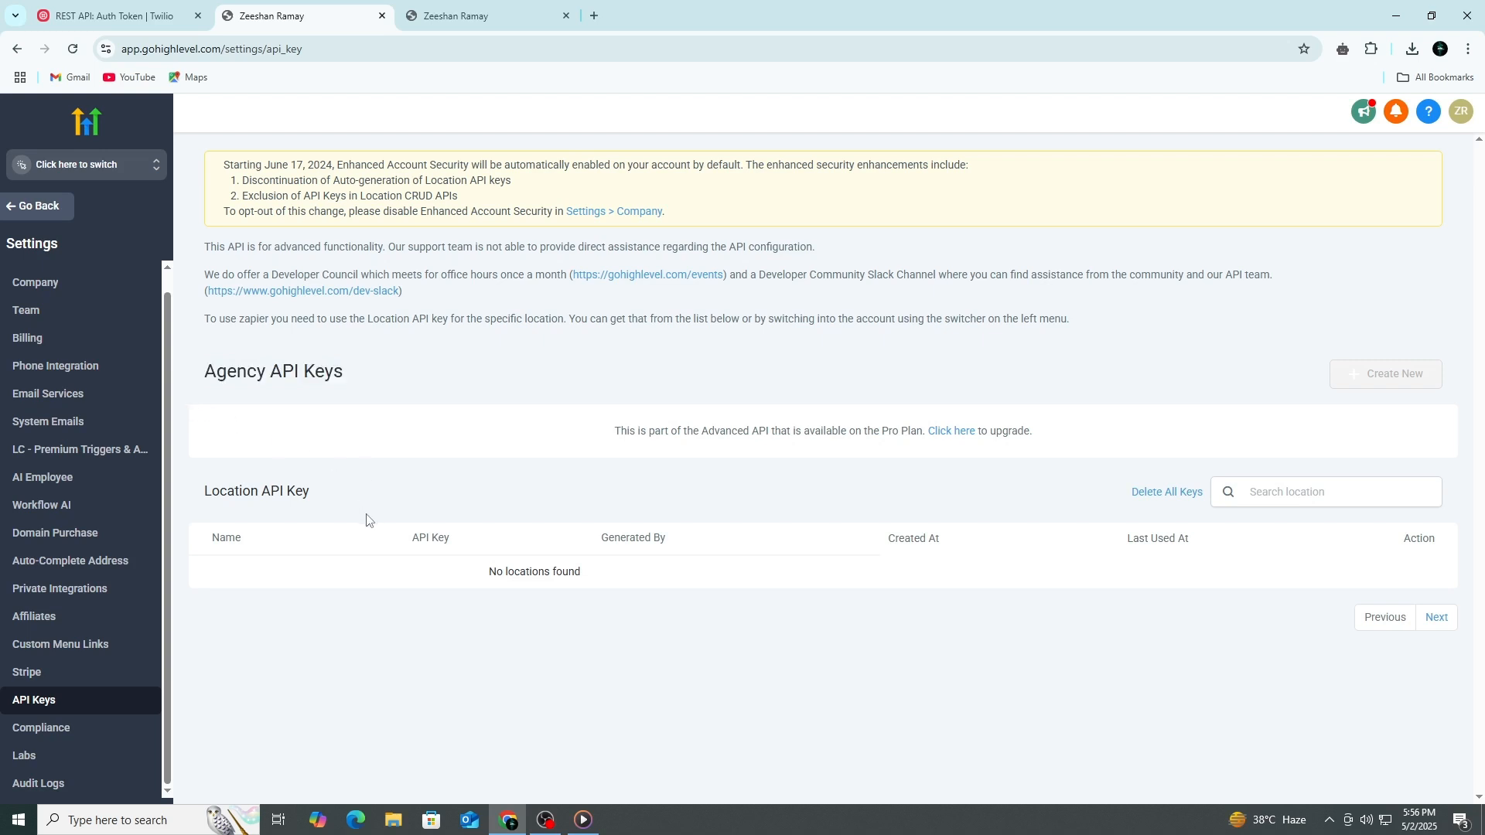
{"action": "mouse_move", "coordinate": [381, 517]}
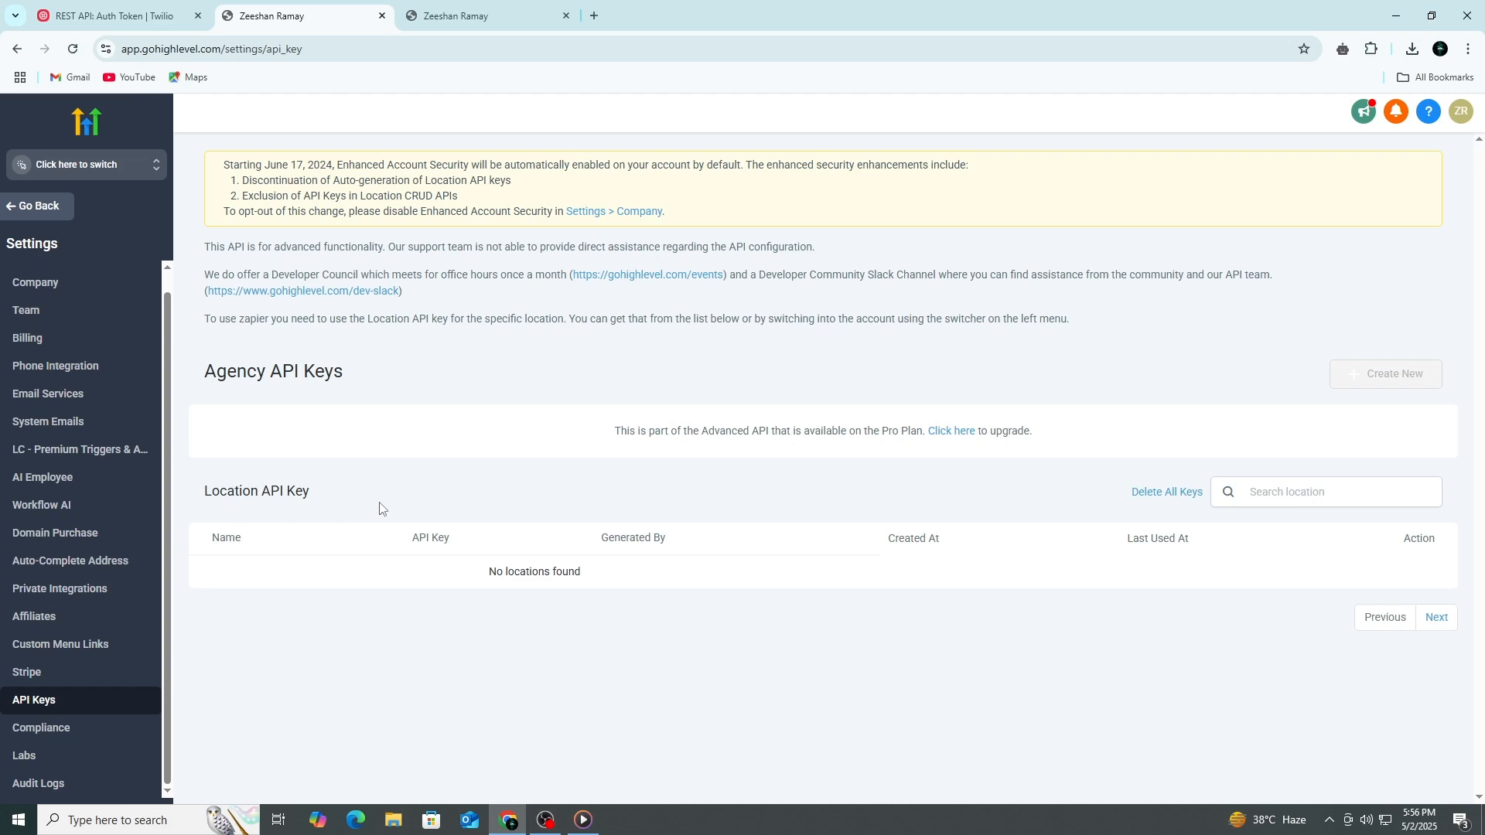
{"action": "mouse_move", "coordinate": [385, 503]}
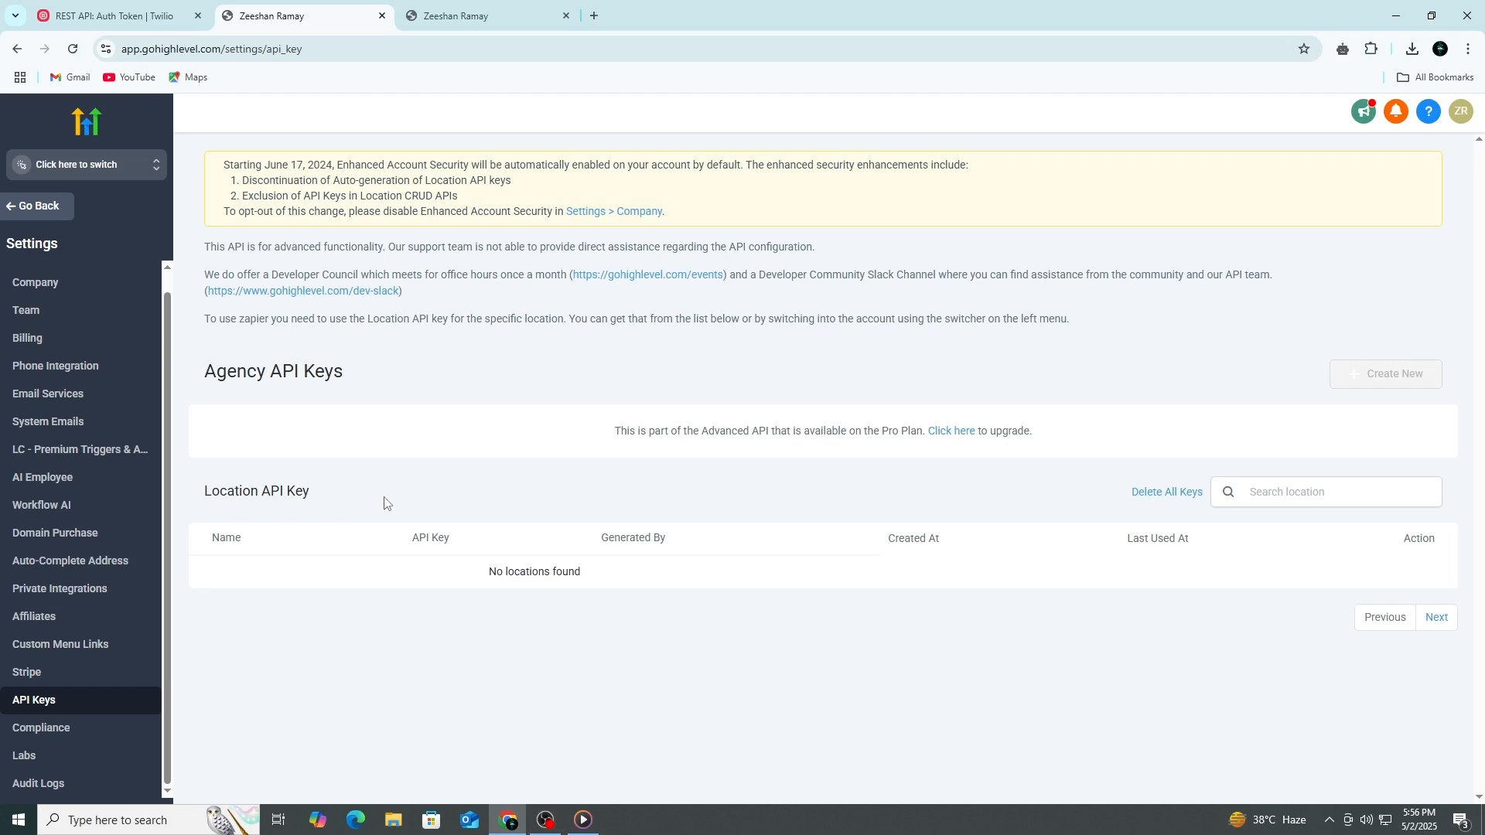
{"action": "mouse_move", "coordinate": [465, 481]}
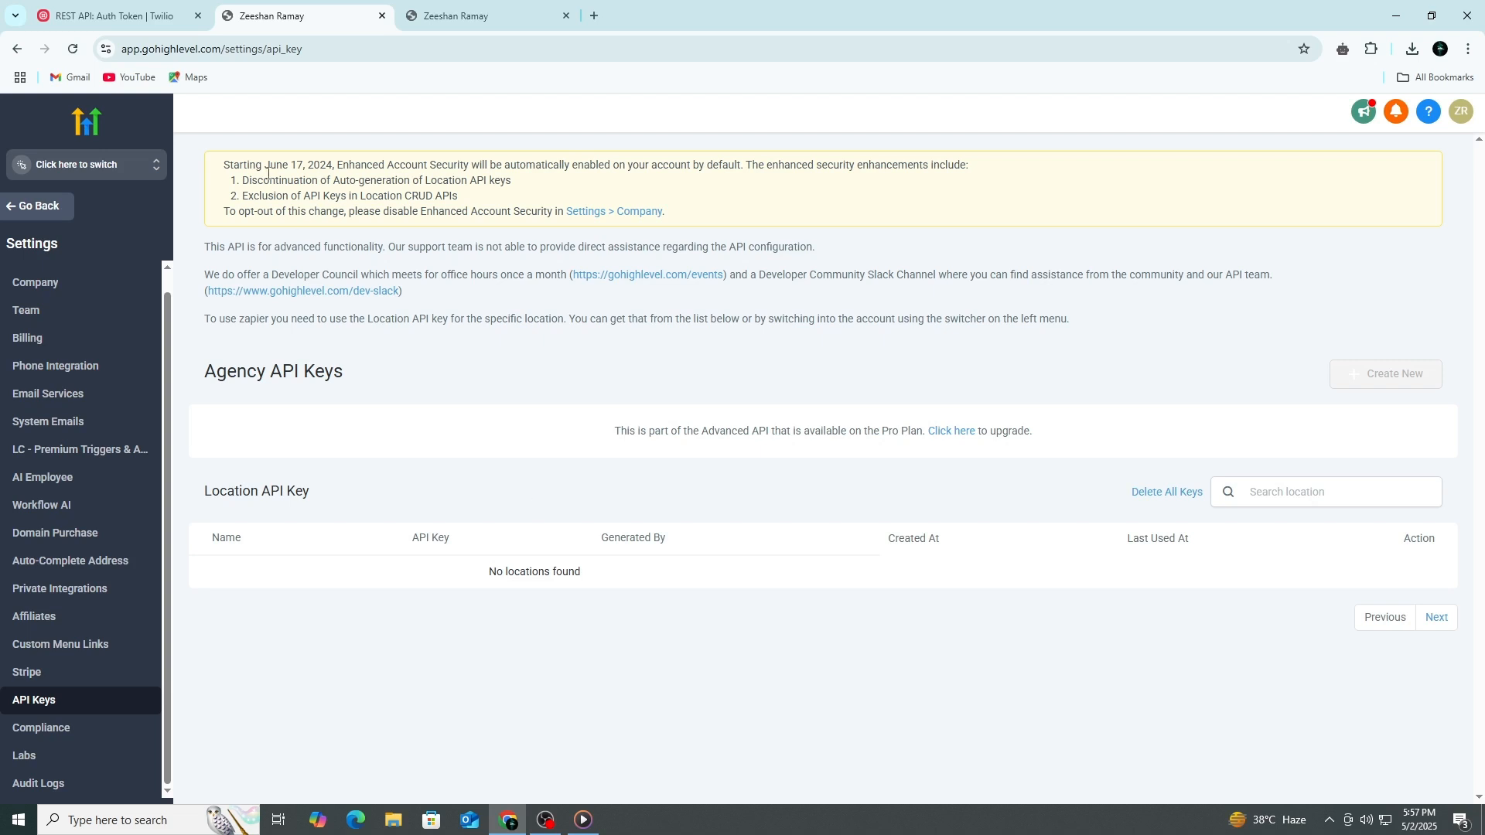
{"action": "left_click", "coordinate": [104, 16]}
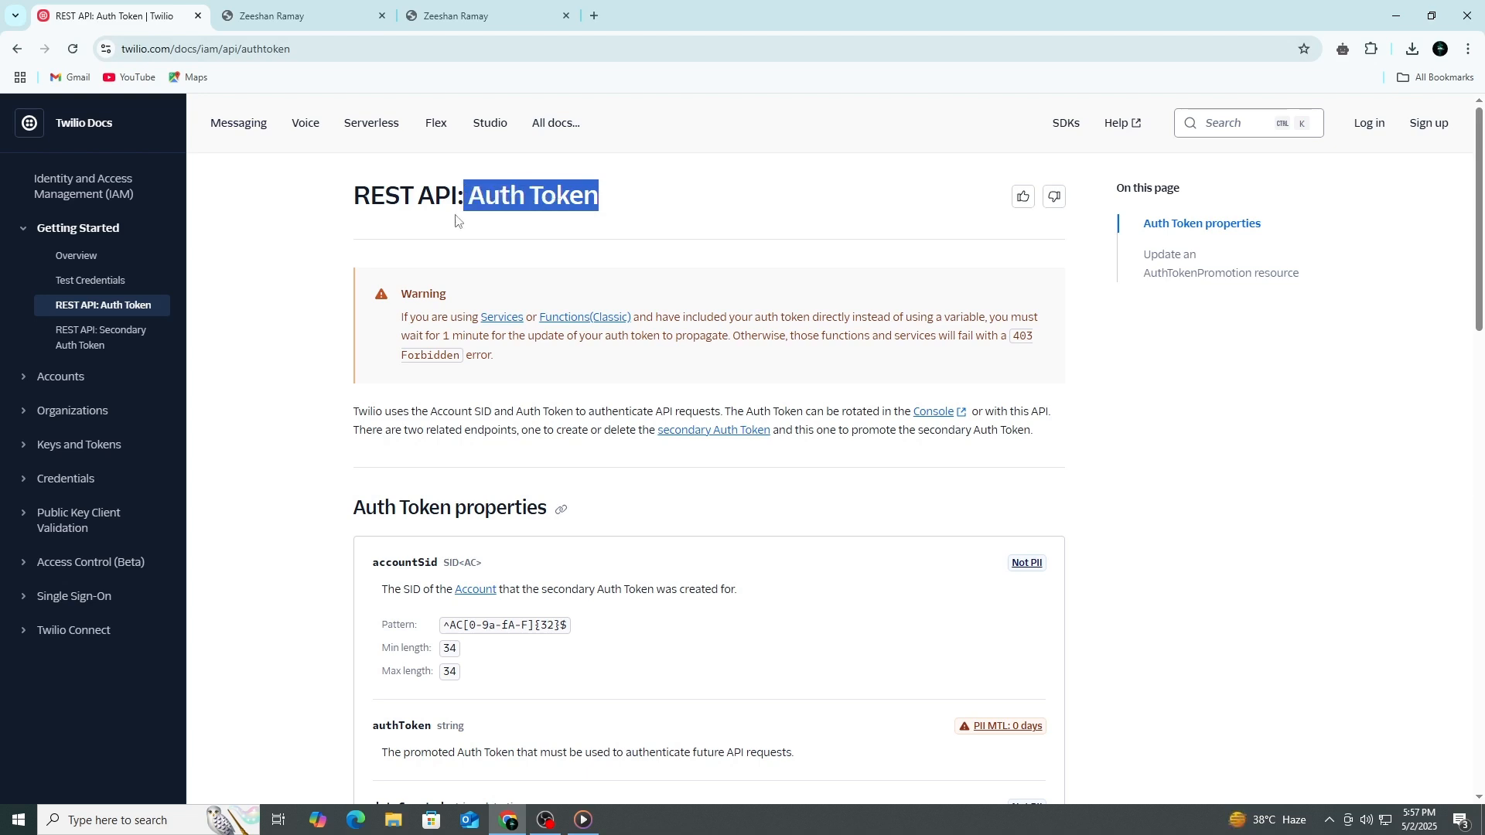
Scroll the Twilio Auth Token accountSid and authToken properties, then return to GoHighLevel API Keys.
{"action": "scroll", "scroll_direction": "down", "scroll_amount": 3}
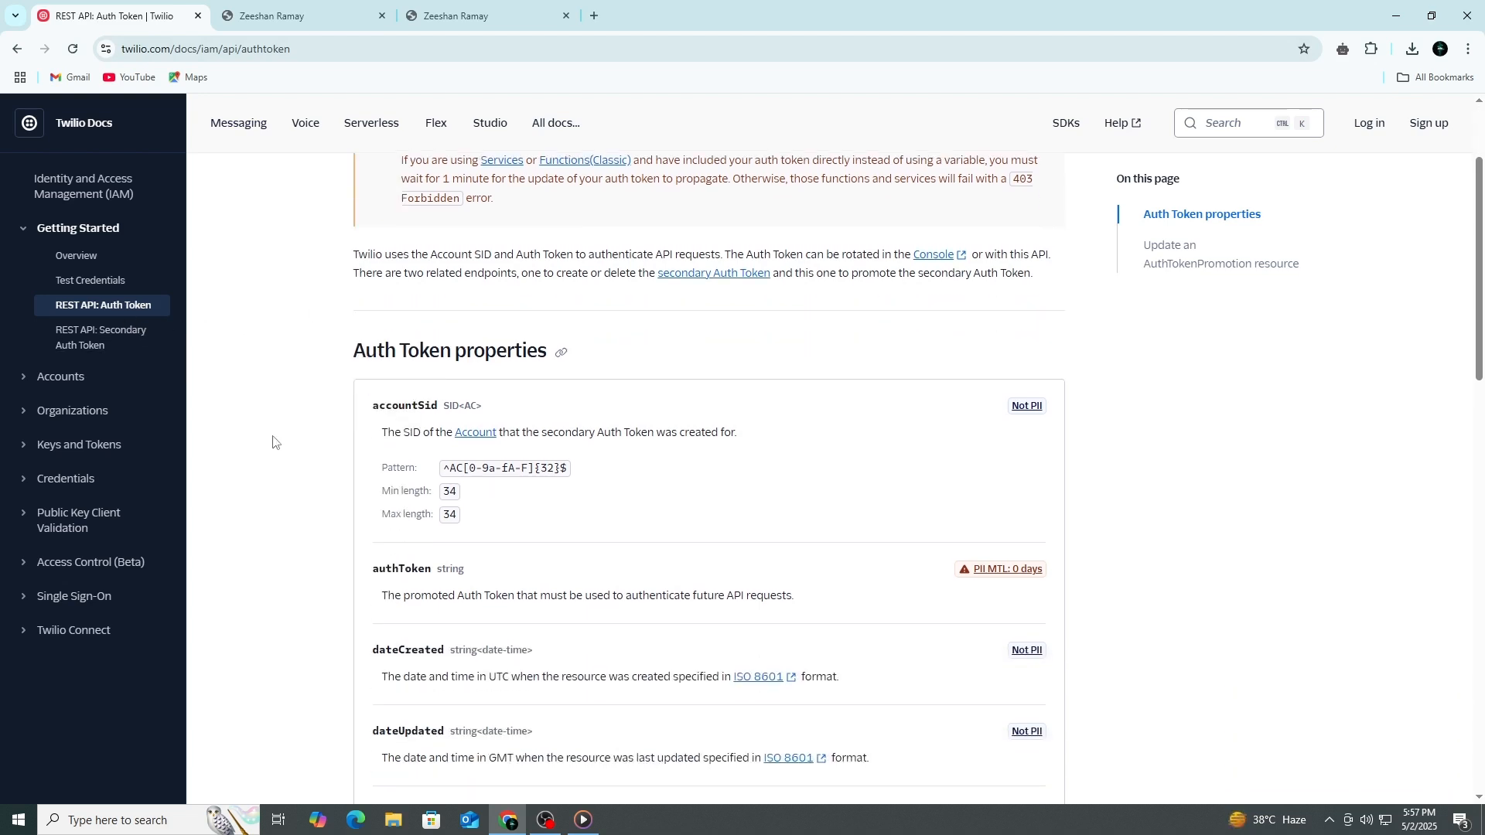
{"action": "scroll", "scroll_direction": "down", "scroll_amount": 3}
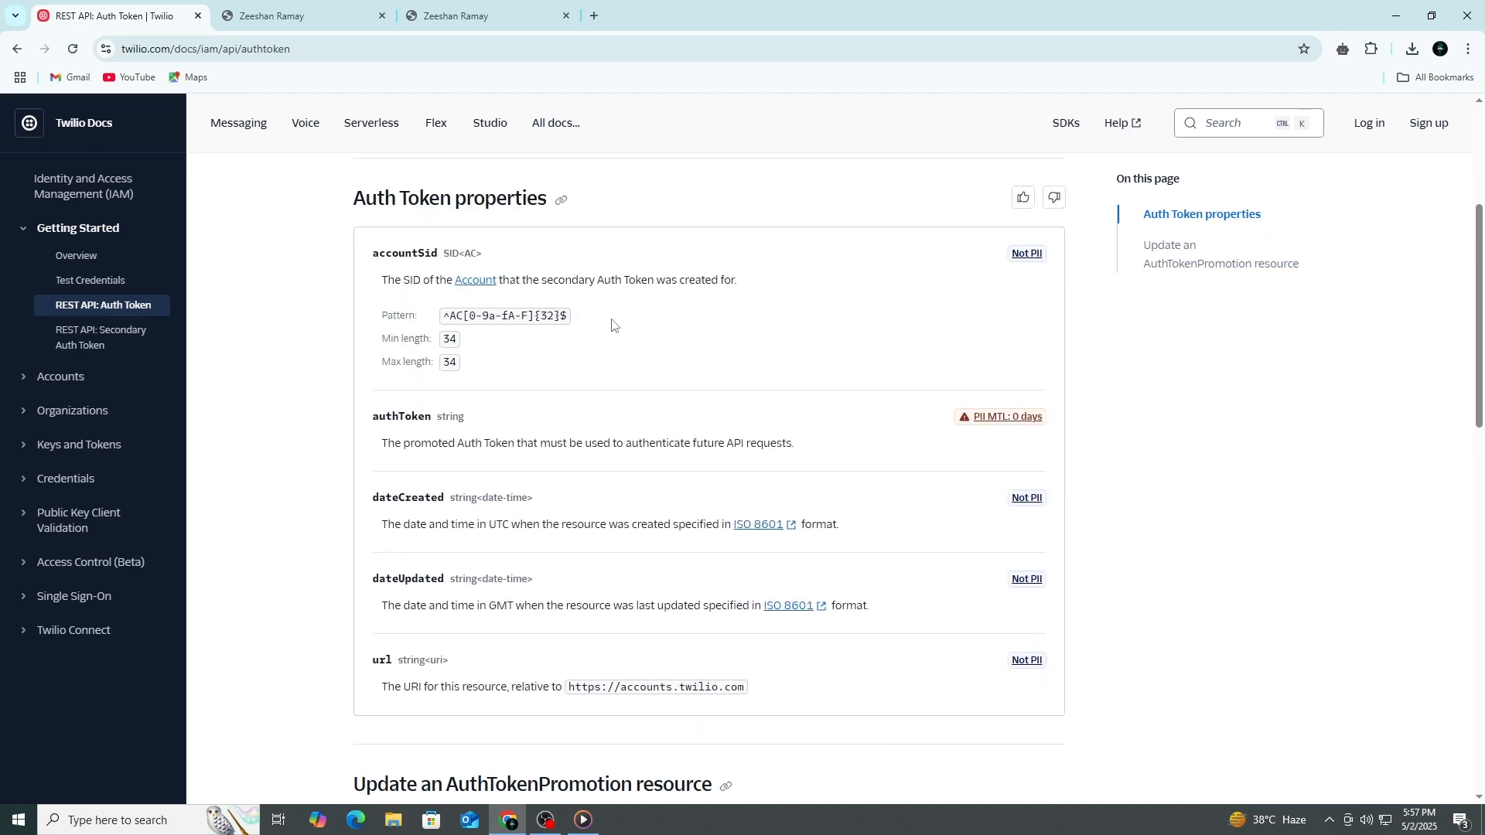
{"action": "double_click", "coordinate": [504, 316]}
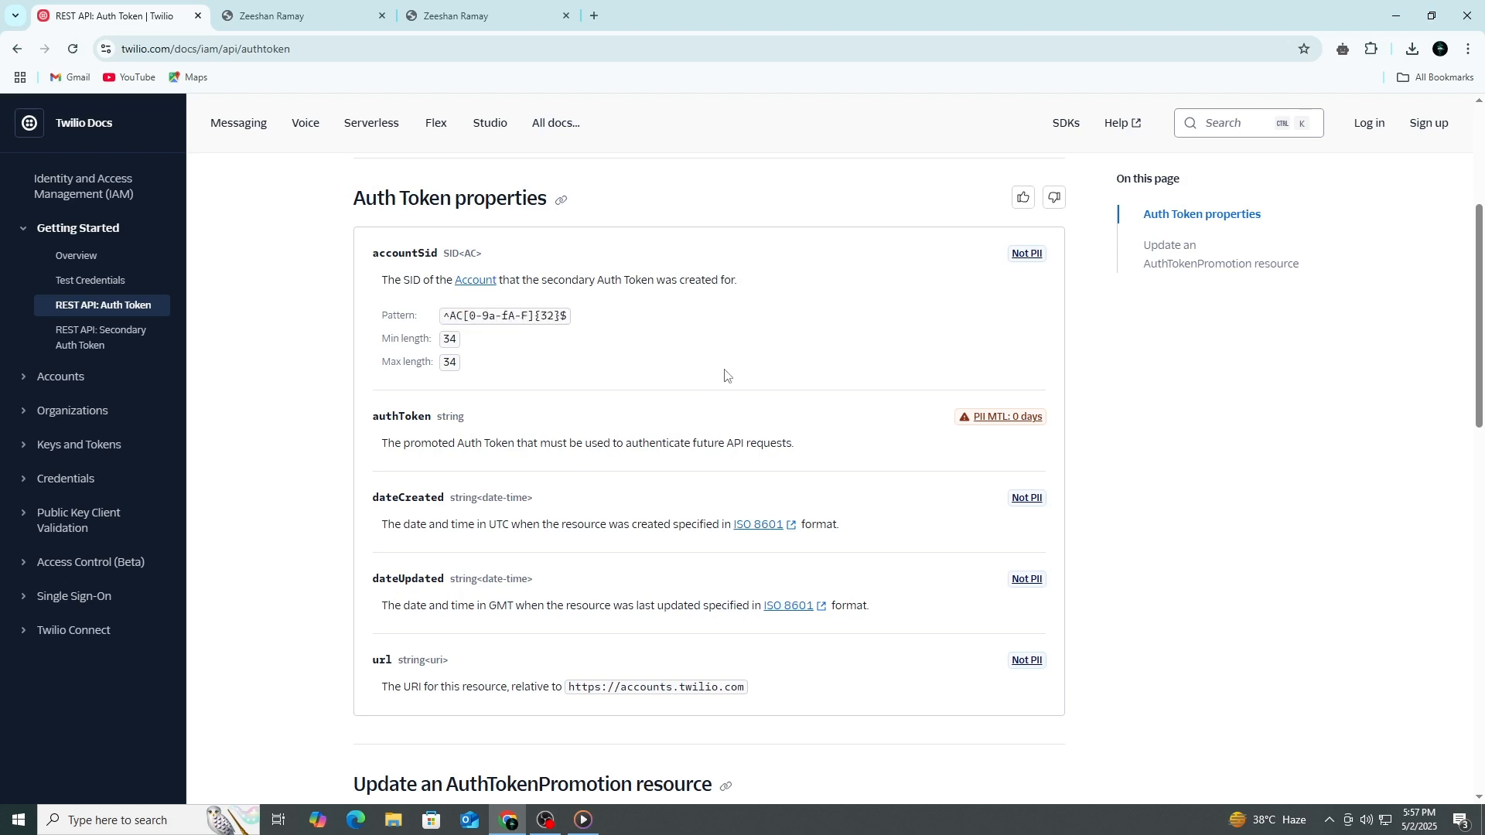
{"action": "scroll", "scroll_direction": "down", "scroll_amount": 3}
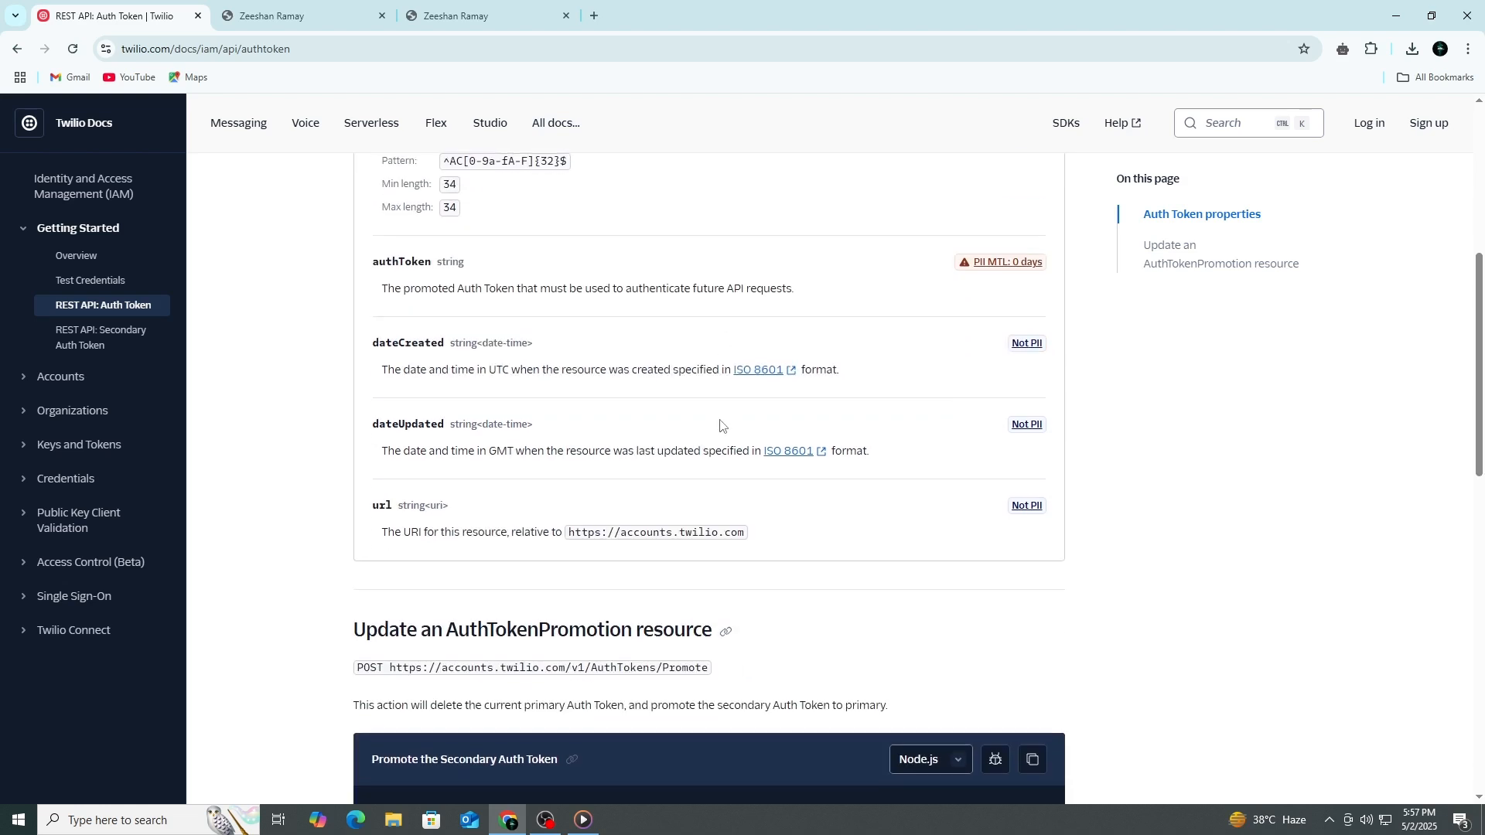
{"action": "scroll", "scroll_direction": "up", "scroll_amount": 3}
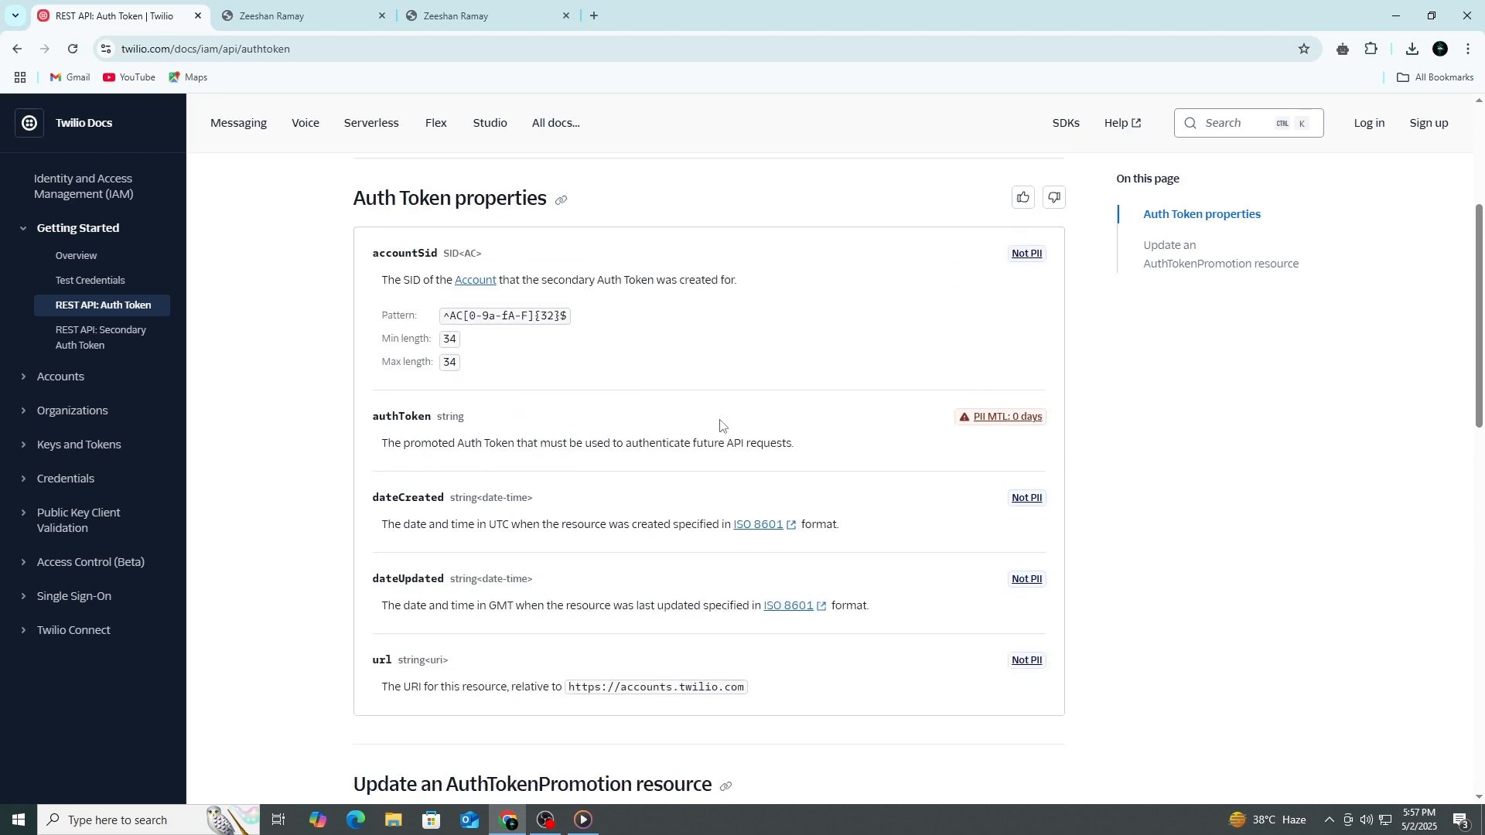
{"action": "left_click", "coordinate": [303, 17]}
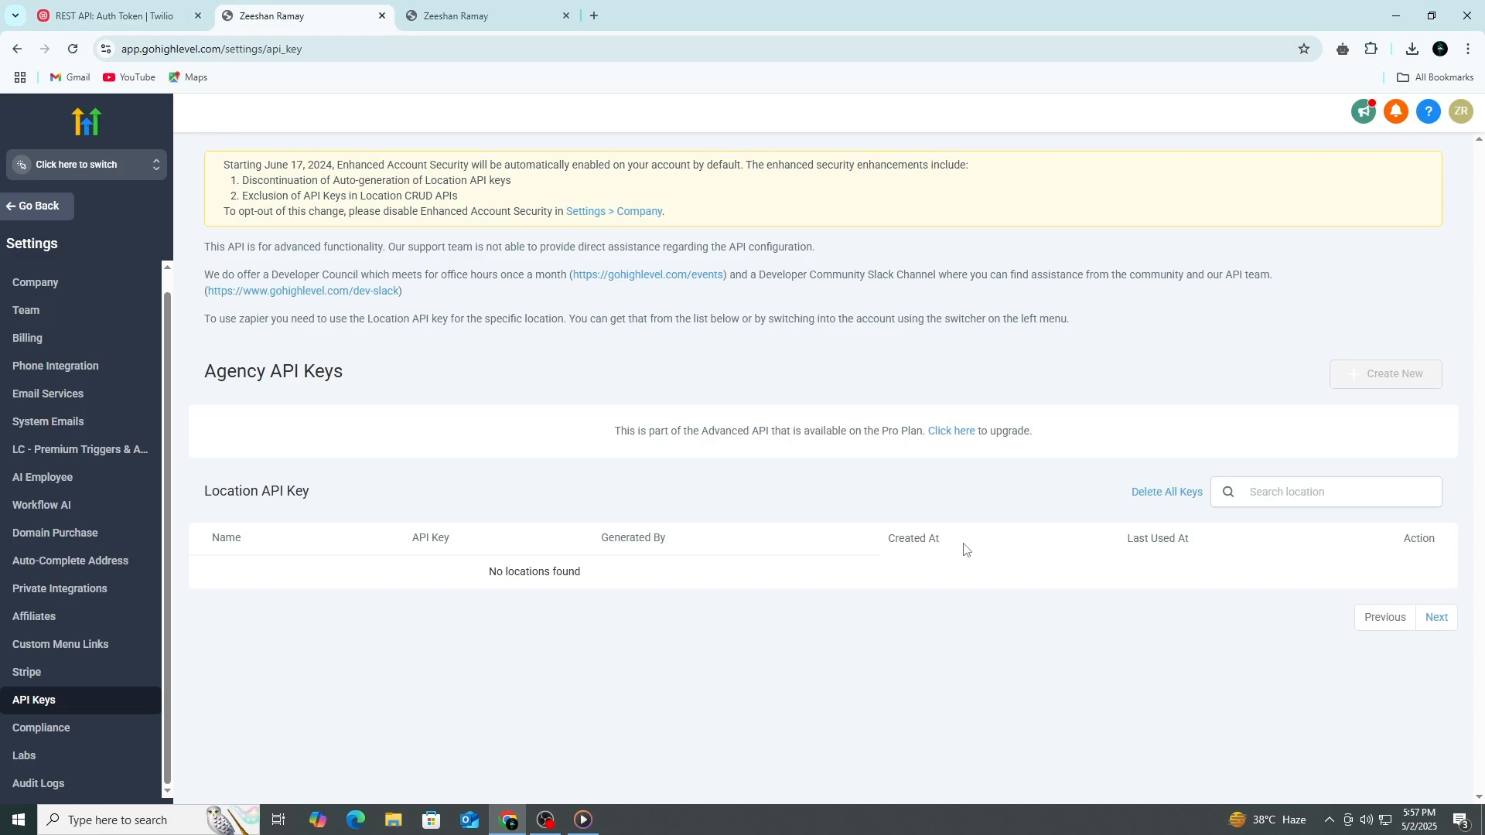
{"action": "mouse_move", "coordinate": [1043, 477]}
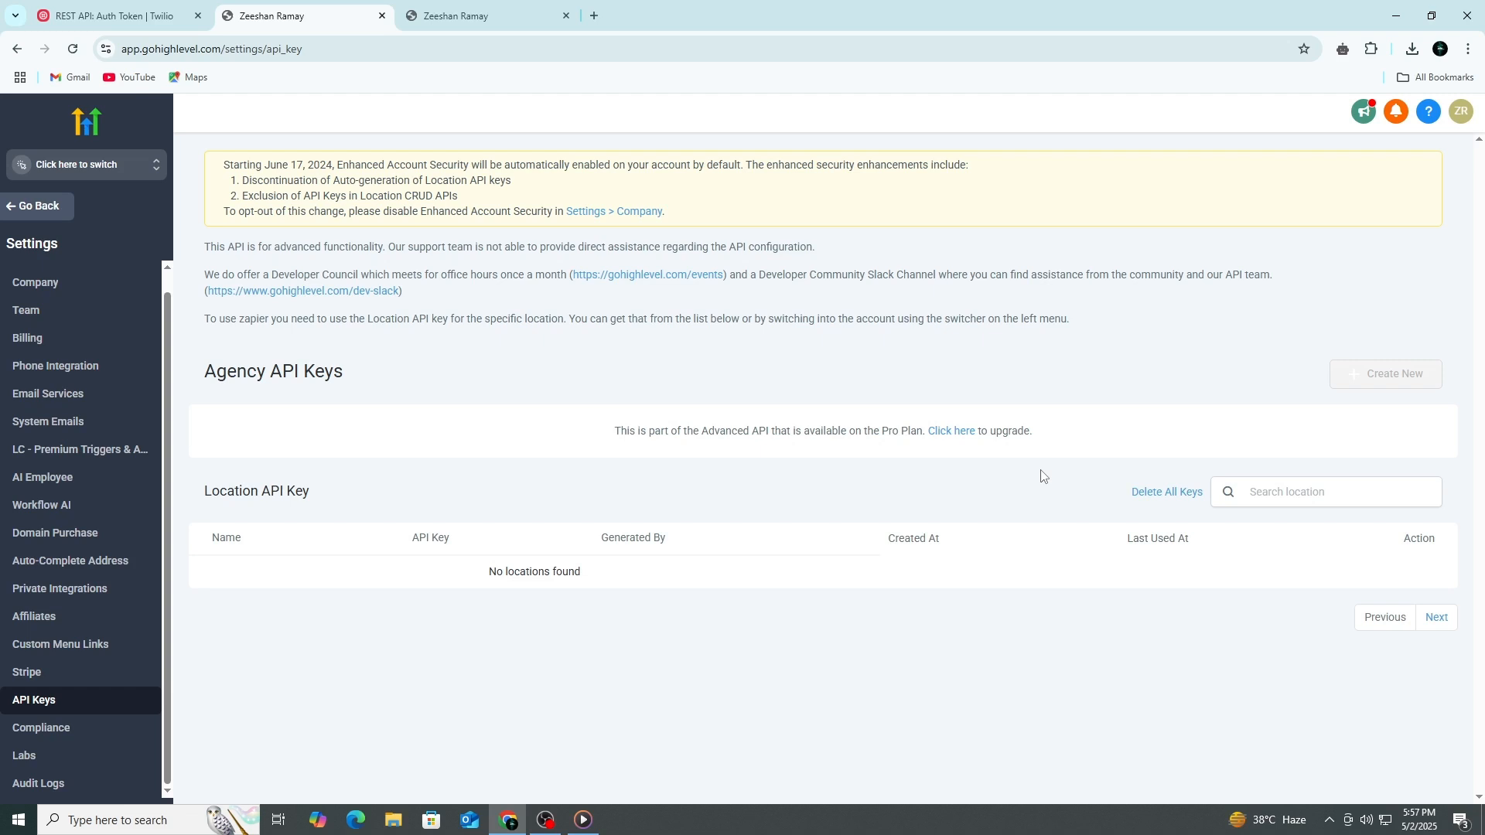
{"action": "mouse_move", "coordinate": [613, 442]}
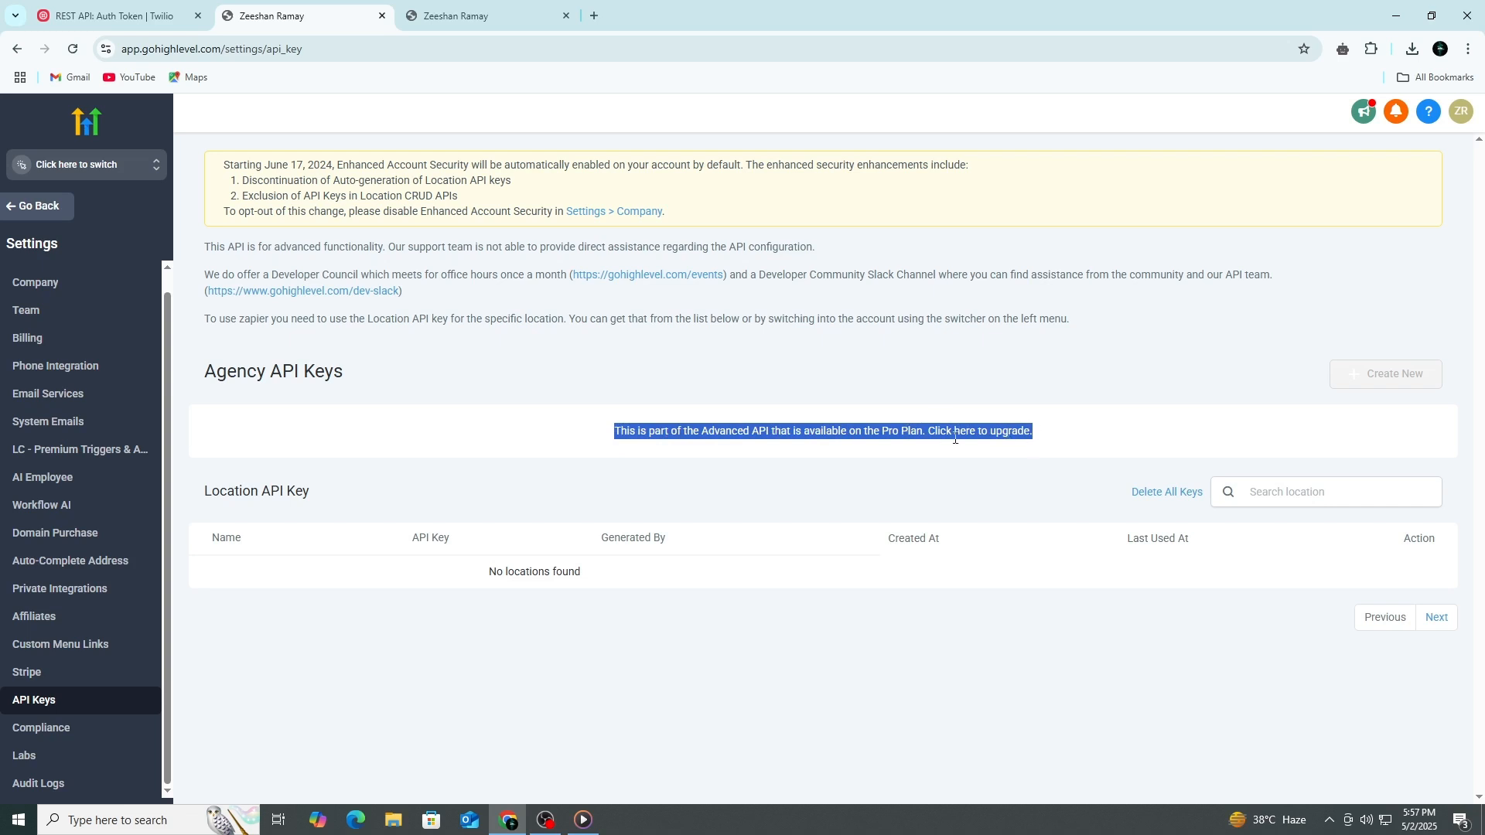
{"action": "mouse_move", "coordinate": [932, 456]}
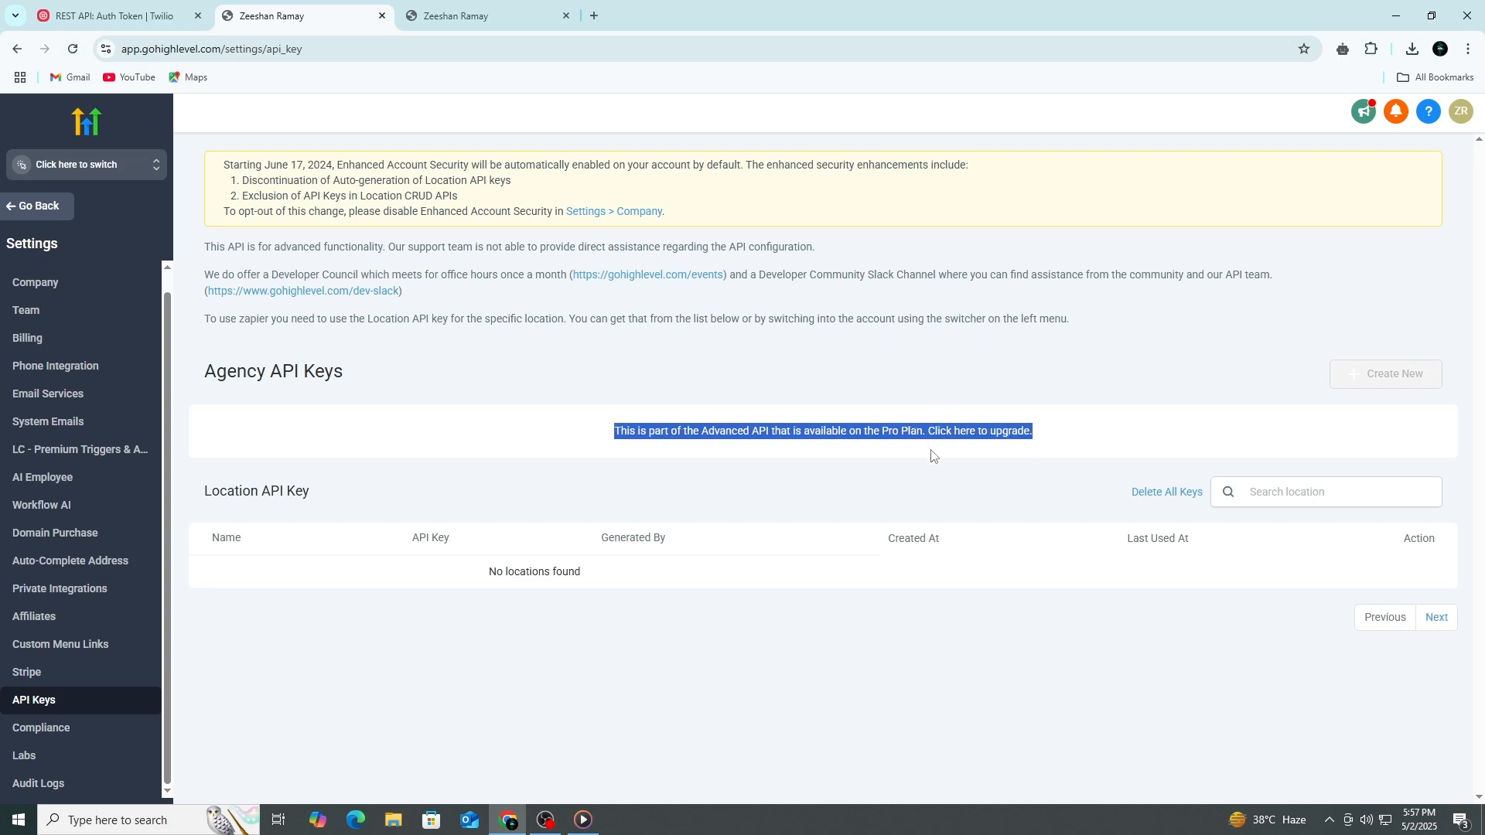
{"action": "mouse_move", "coordinate": [926, 454]}
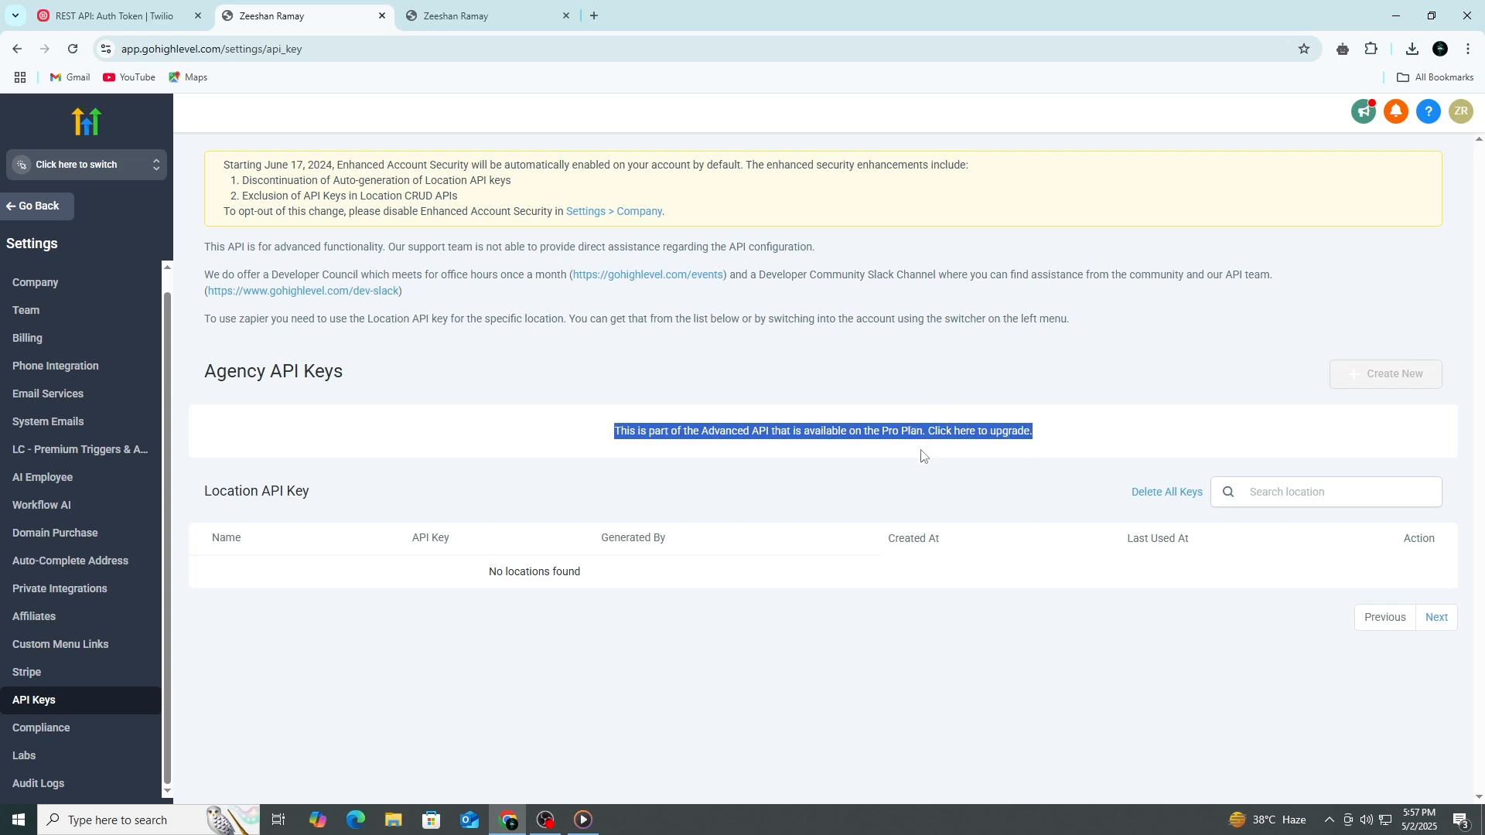